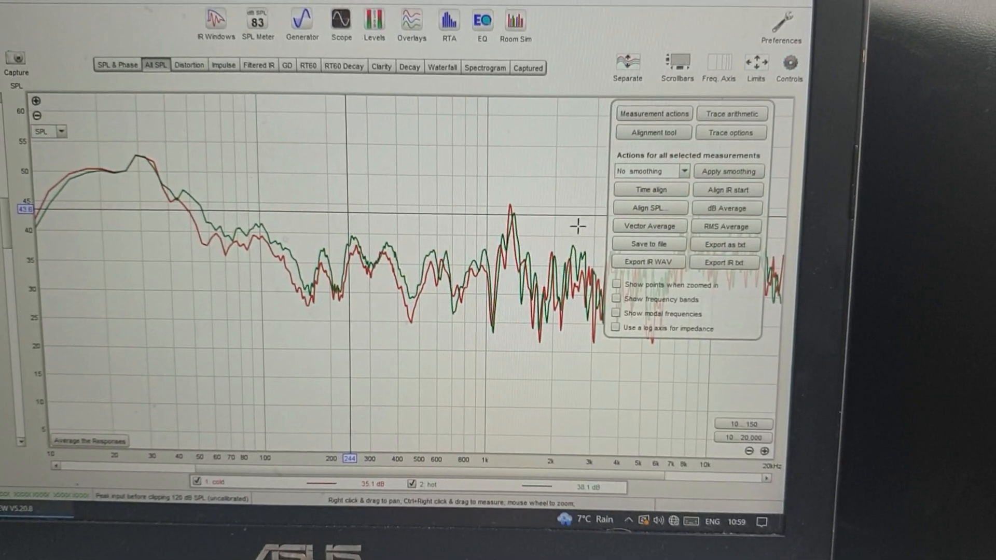
Step: Open the All SPL smoothing dropdown, currently 'No smoothing', to show the smoothing levels
click(647, 185)
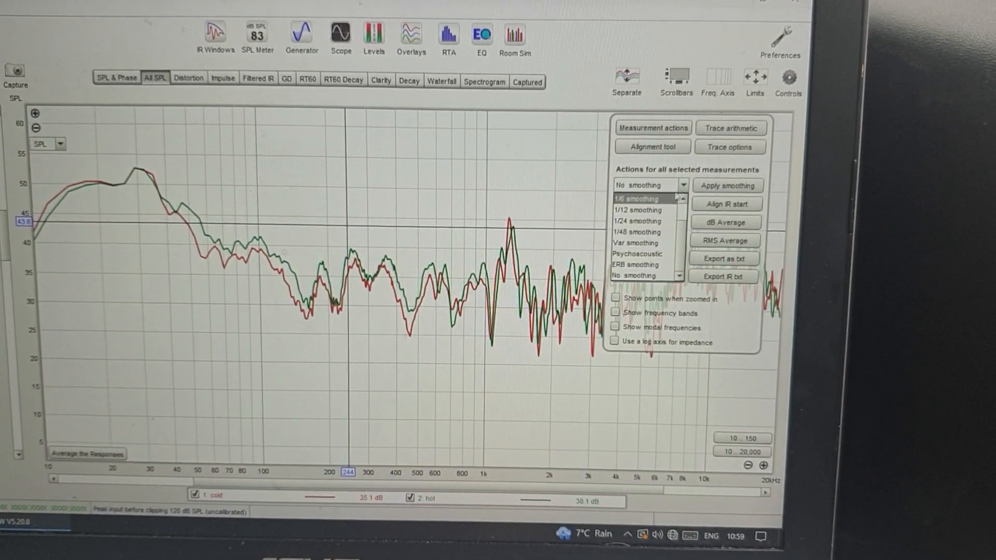